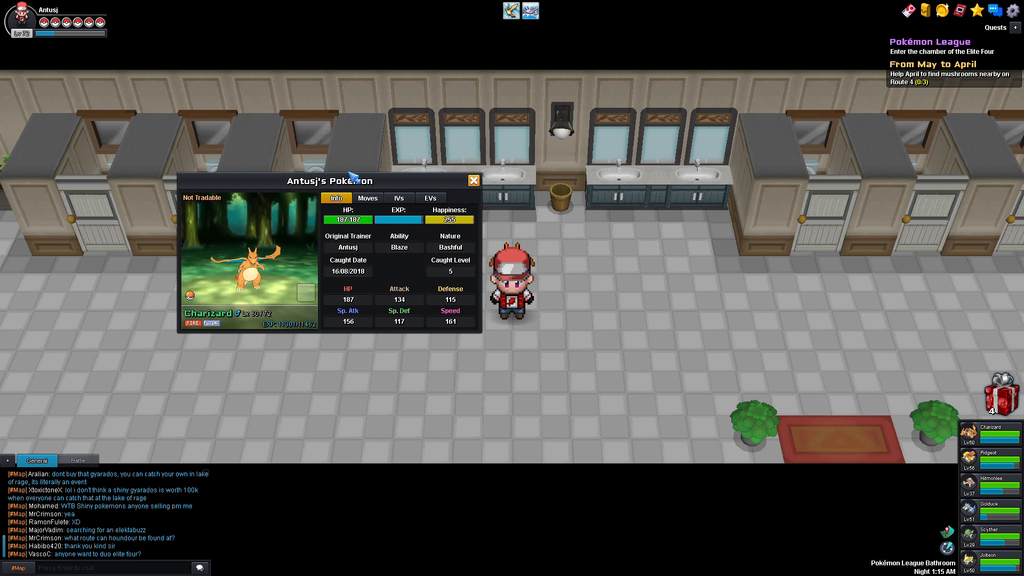
Step: Drag Charizard's details window left, then show Pidgeot's details from the party list
left_click_drag(327, 181, 241, 195)
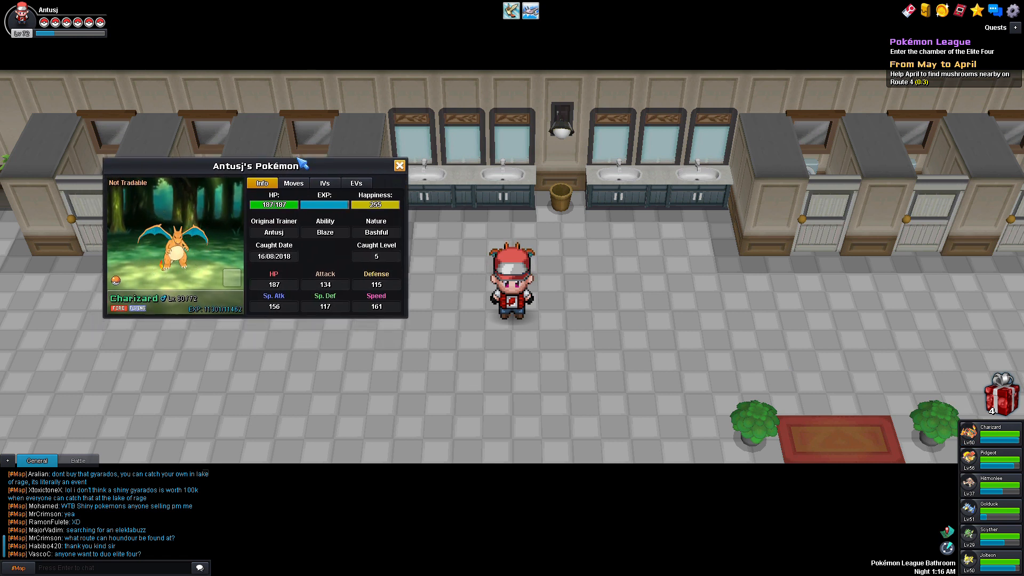
mouse_move(614, 262)
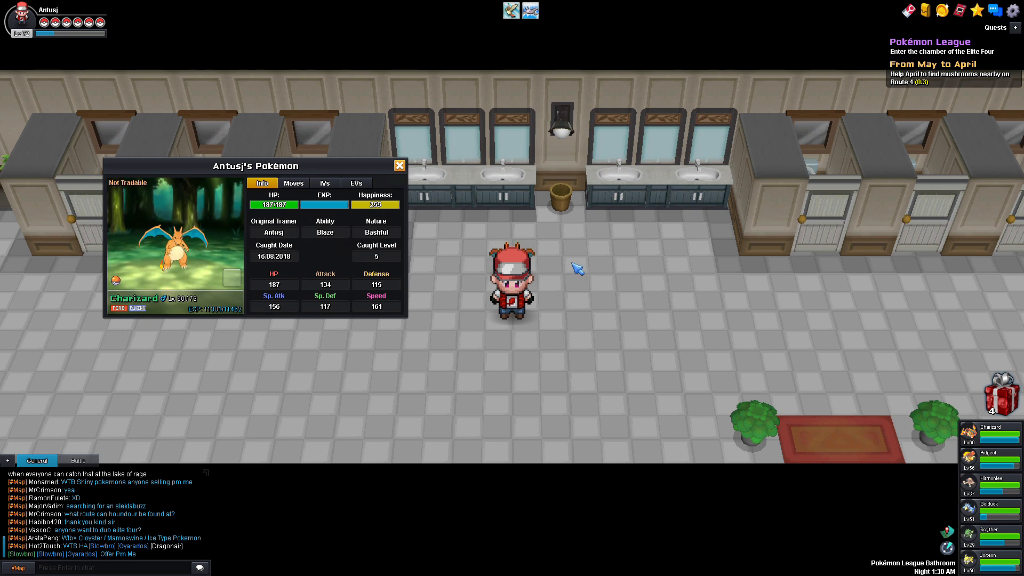
left_click(993, 455)
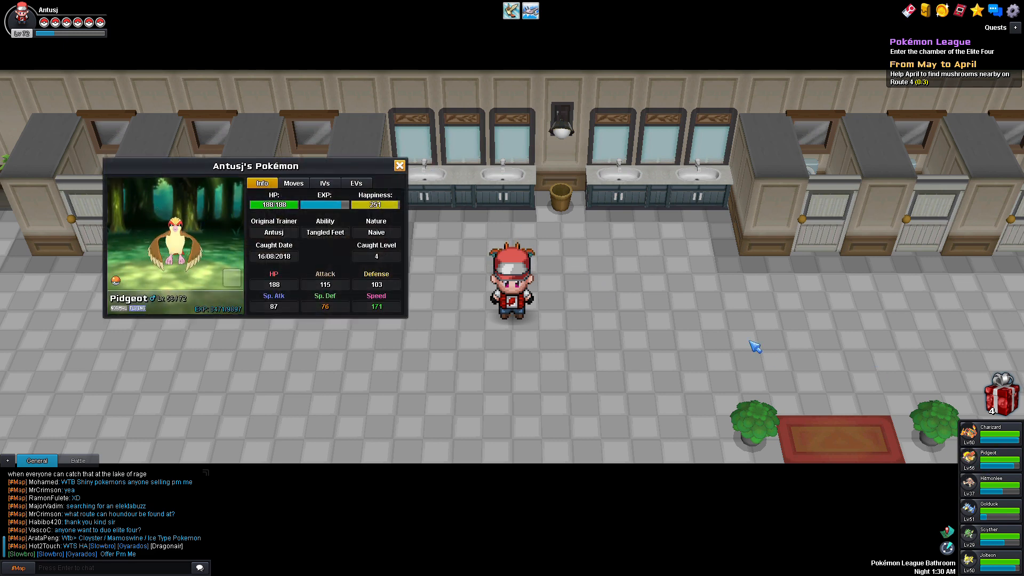
mouse_move(604, 263)
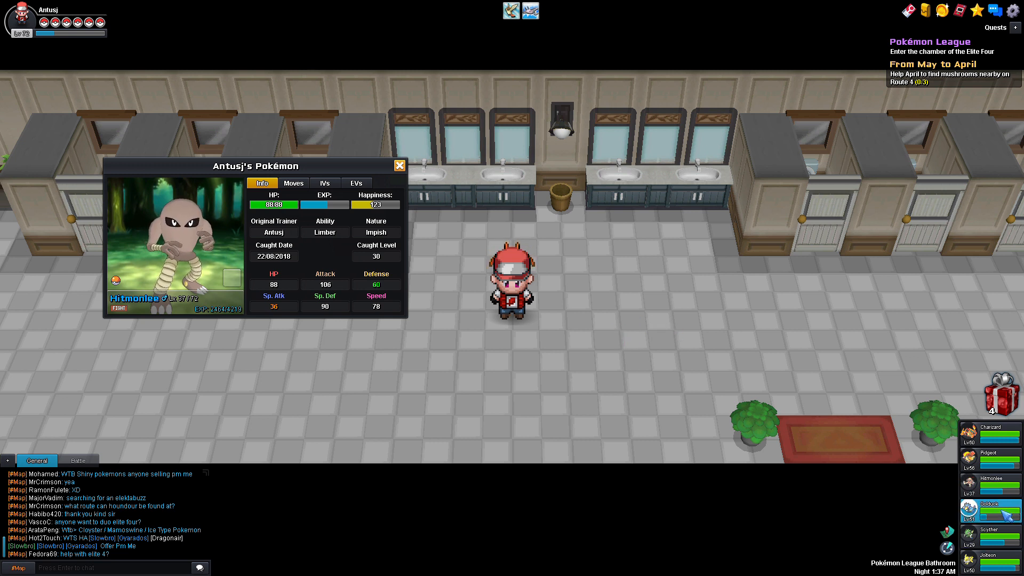
Step: Switch the details window from Hitmonlee to Golduck
left_click(992, 509)
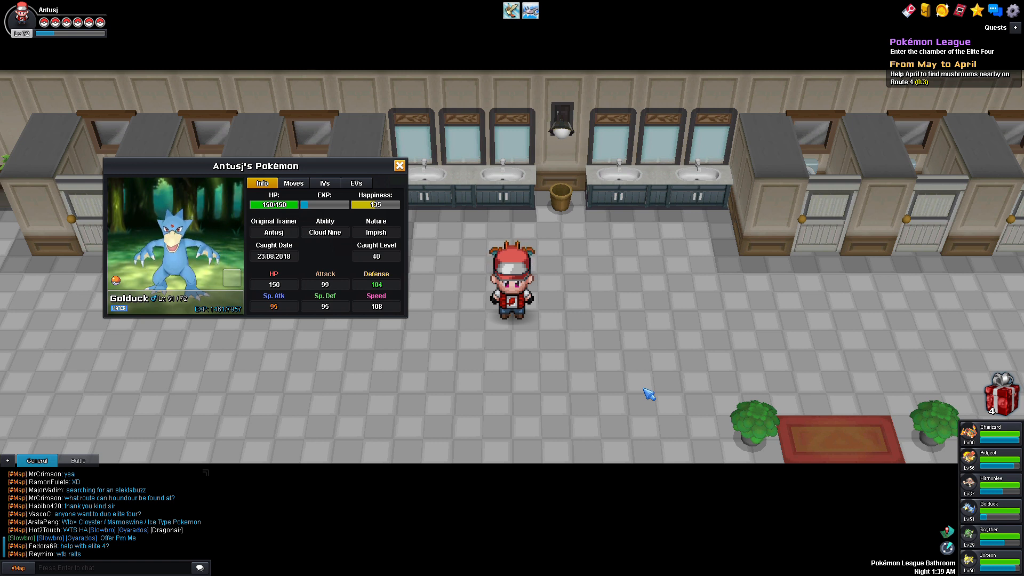
mouse_move(509, 228)
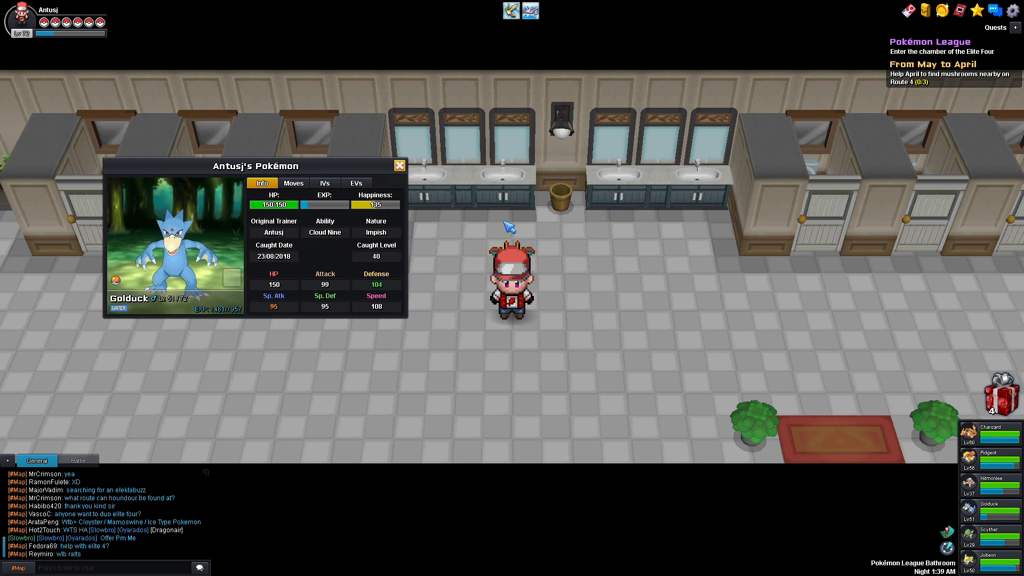
Step: View Golduck's moves: Scald, Surf, Psychic and Hydro Pump
left_click(293, 182)
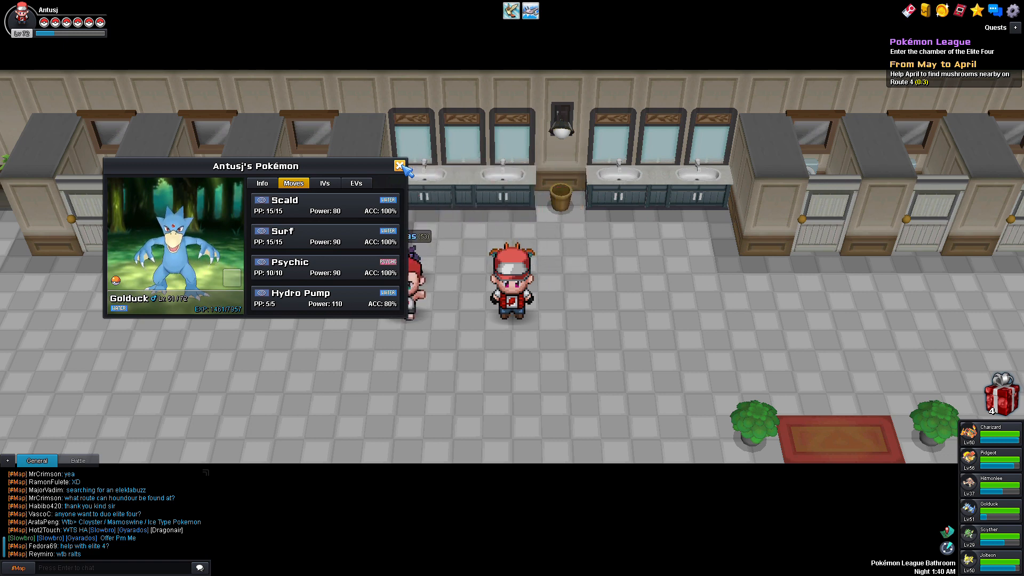
left_click(399, 165)
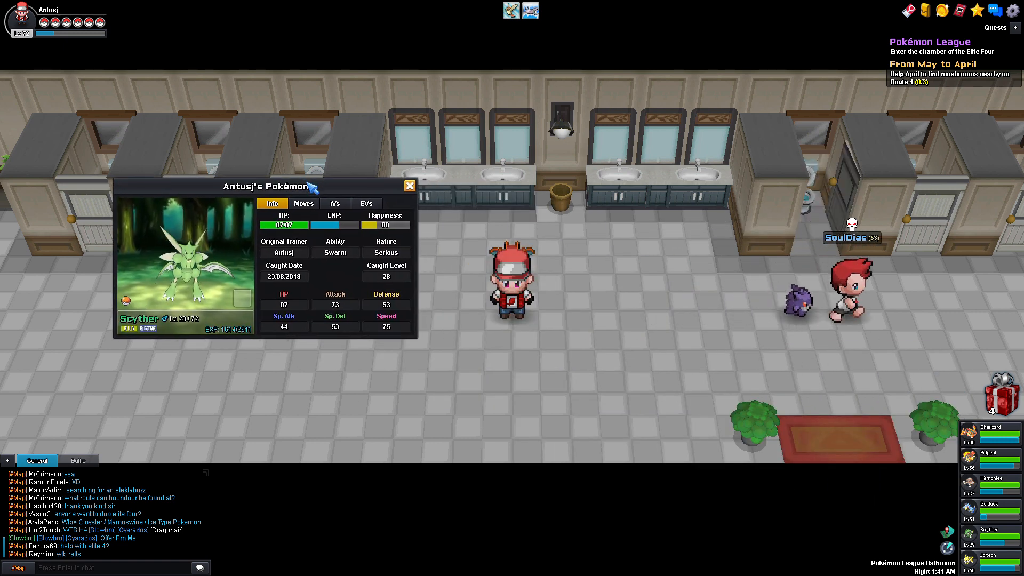
mouse_move(469, 357)
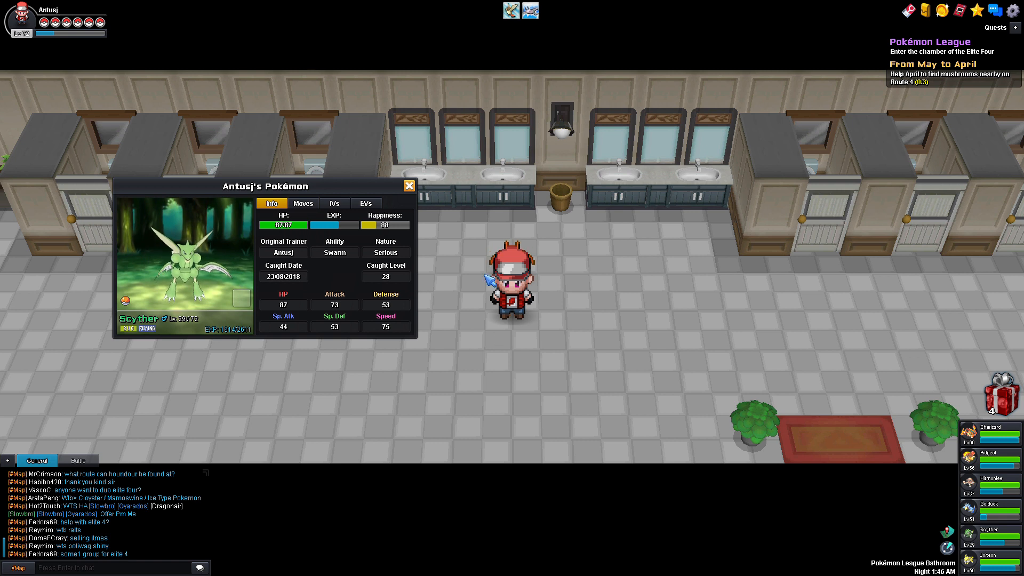
mouse_move(149, 293)
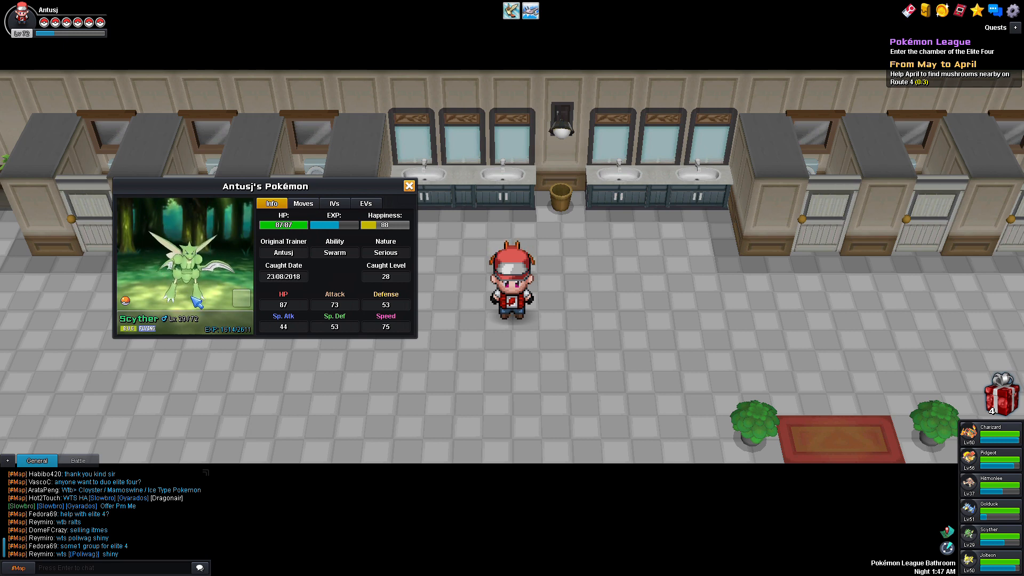
Step: Show Jolteon's details in place of Scyther's and drag the window beside the trainer
left_click(409, 186)
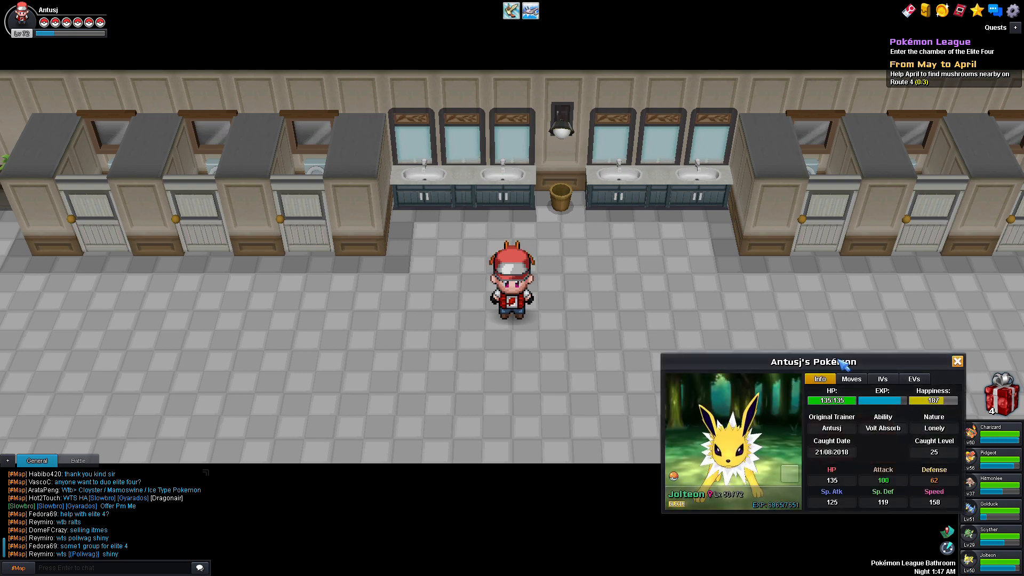
left_click_drag(810, 361, 296, 226)
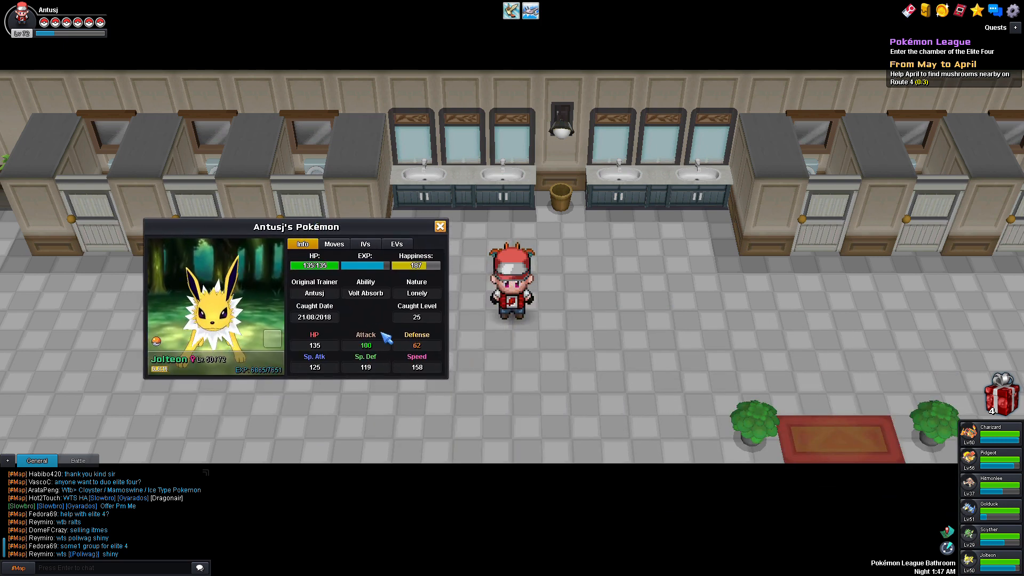
mouse_move(472, 390)
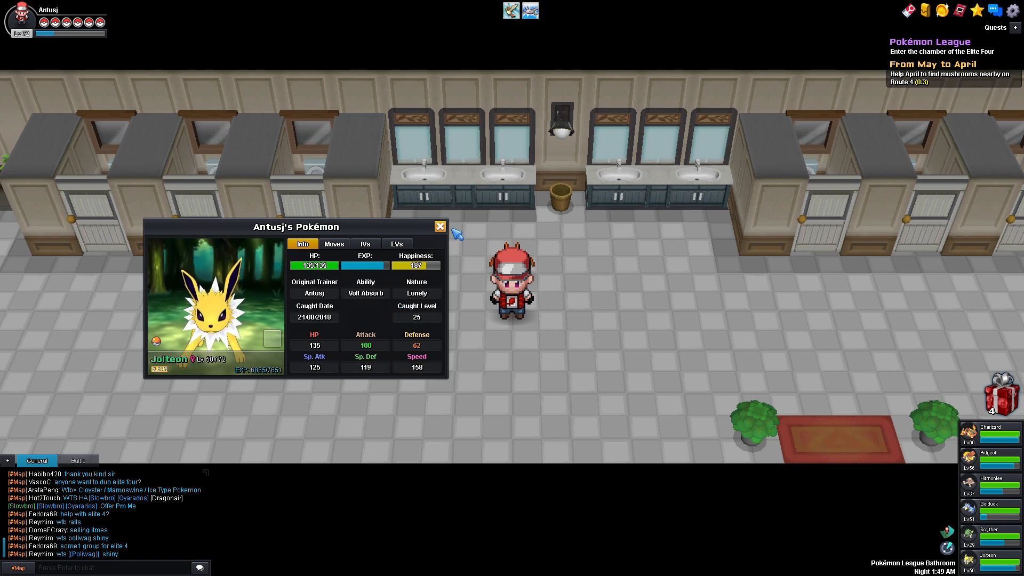
Step: Close Jolteon's details window
left_click(439, 226)
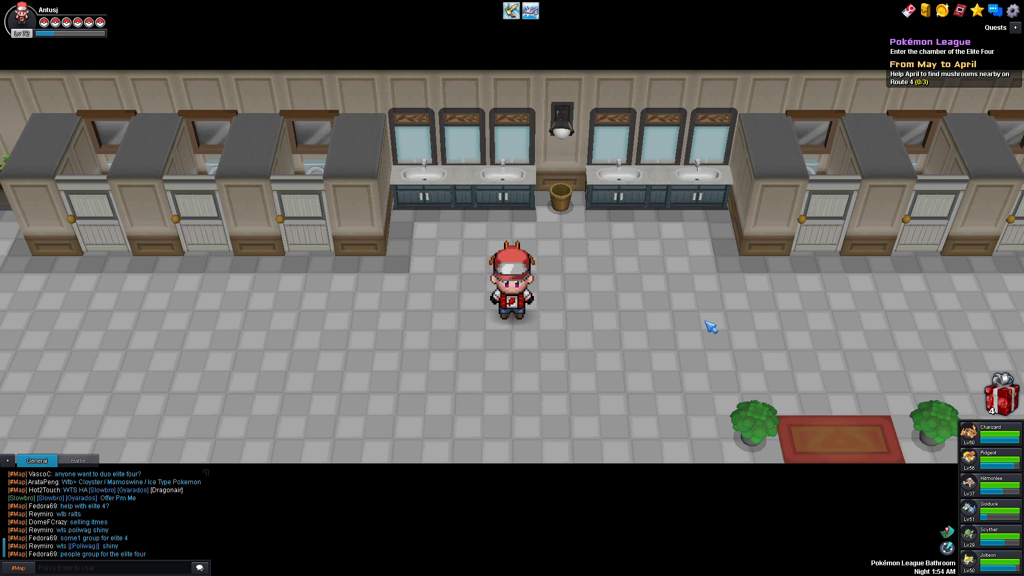
mouse_move(715, 320)
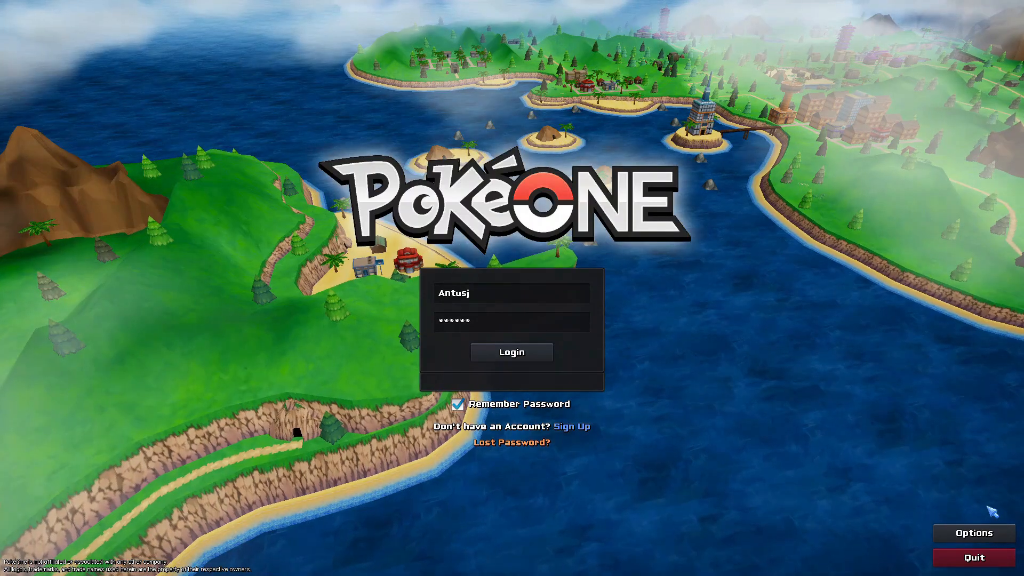
Step: Log in with the saved account to return to the League bathroom
left_click(511, 352)
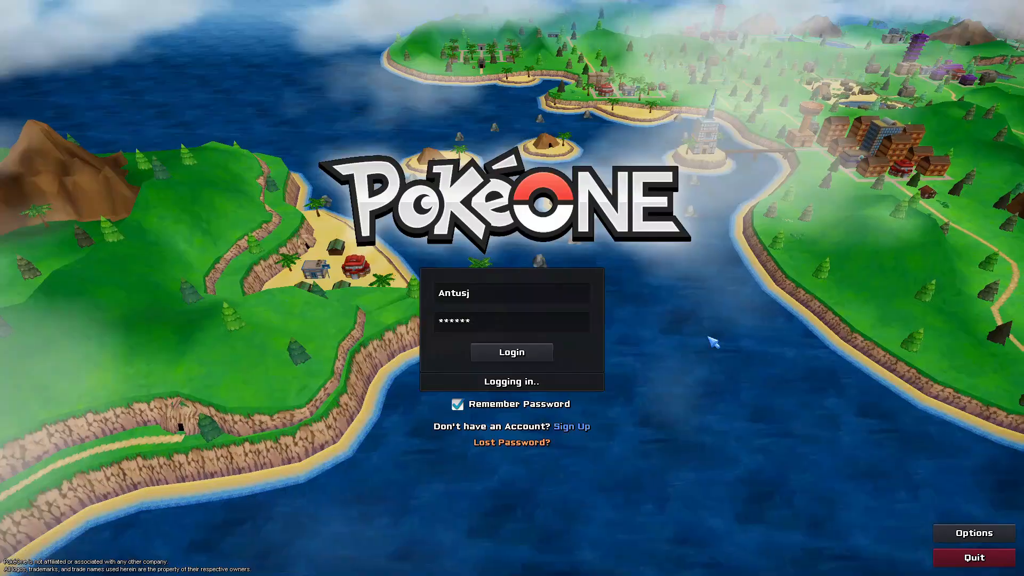
left_click(511, 352)
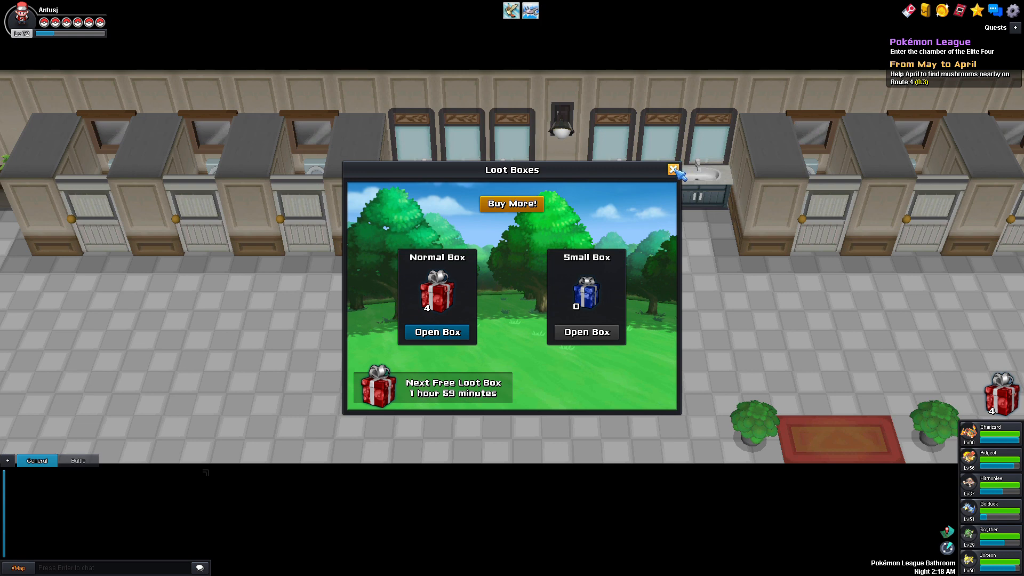
left_click(673, 169)
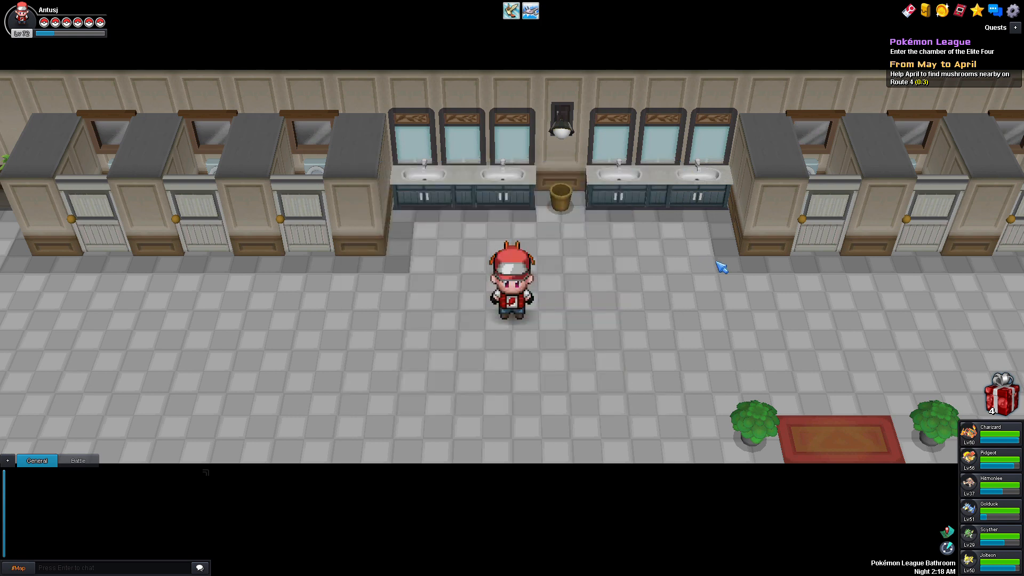
mouse_move(740, 311)
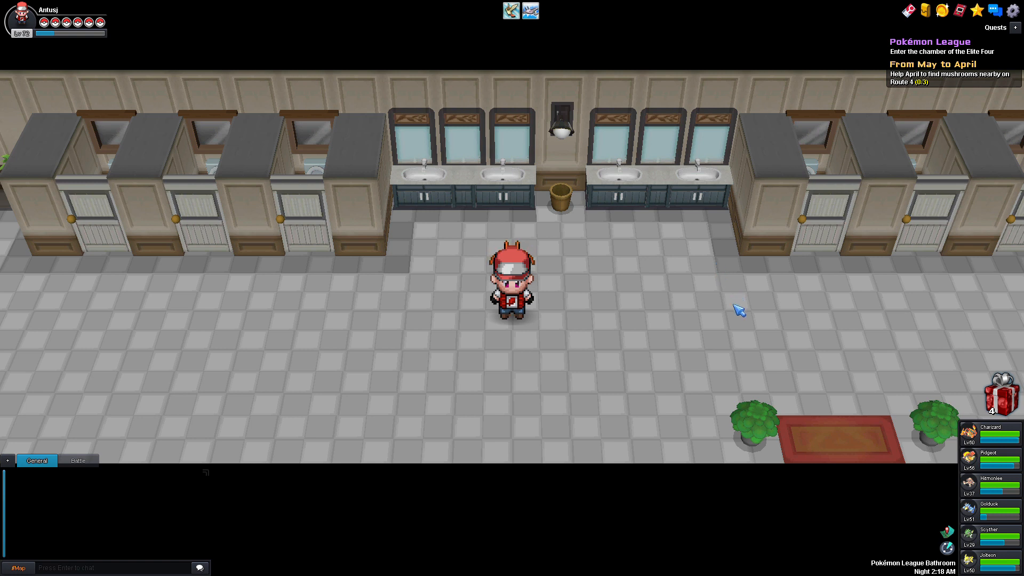
mouse_move(955, 99)
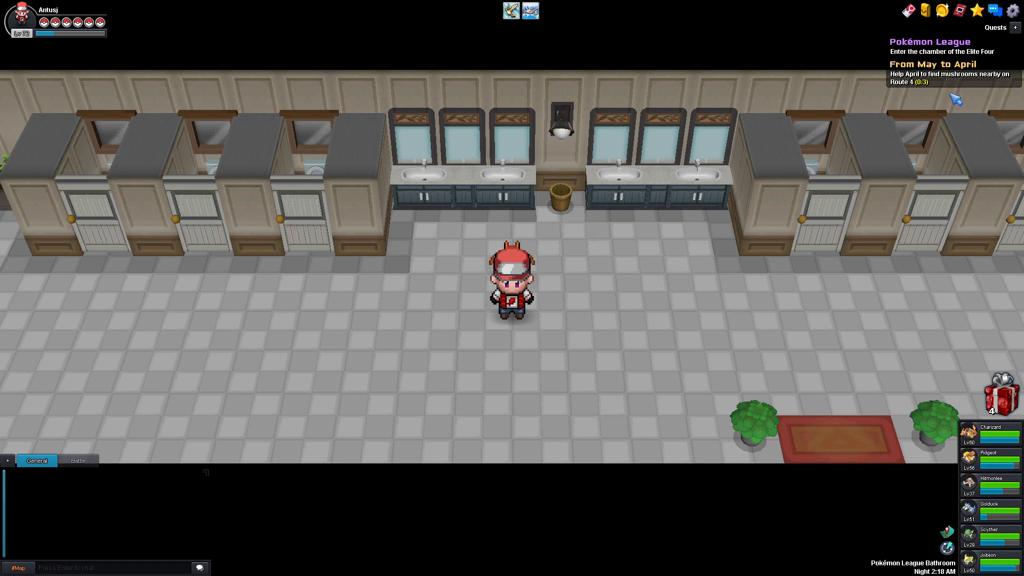
mouse_move(992, 256)
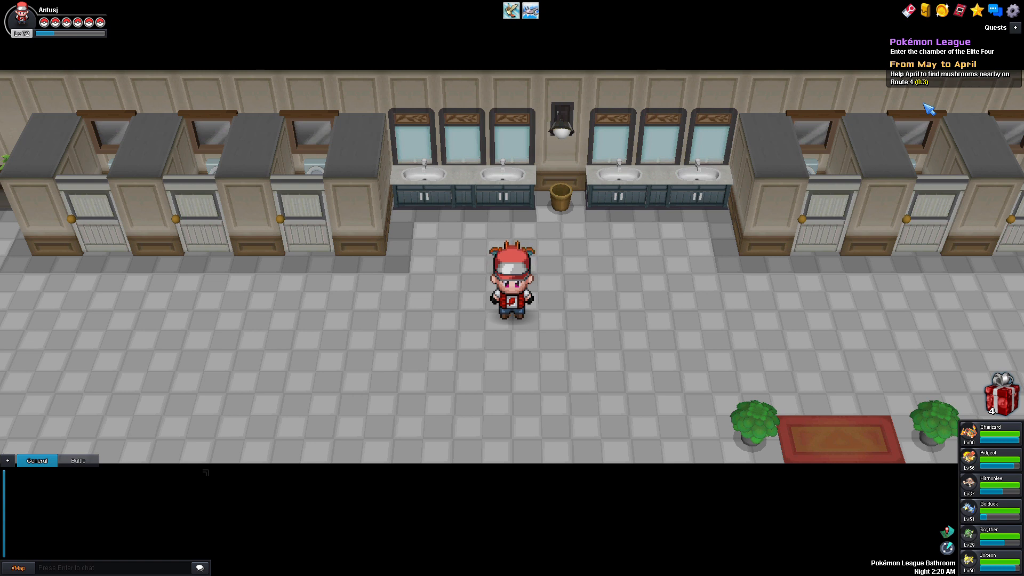
mouse_move(904, 134)
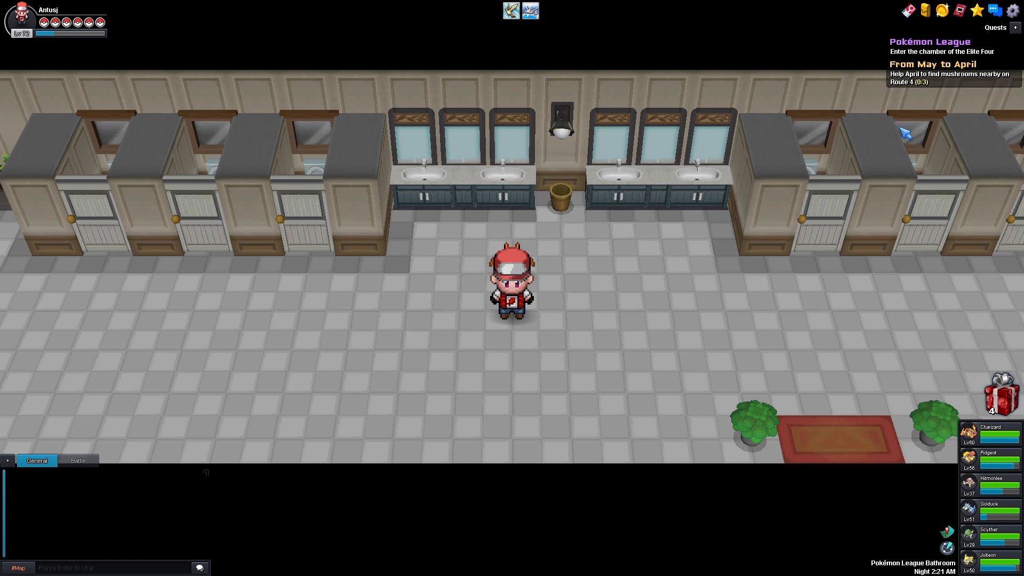
mouse_move(903, 163)
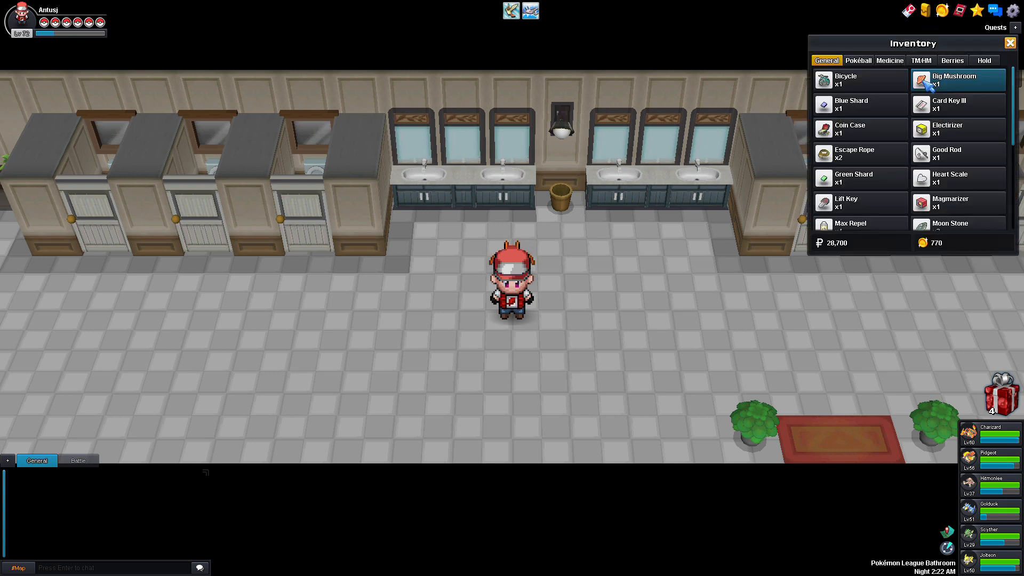
mouse_move(862, 252)
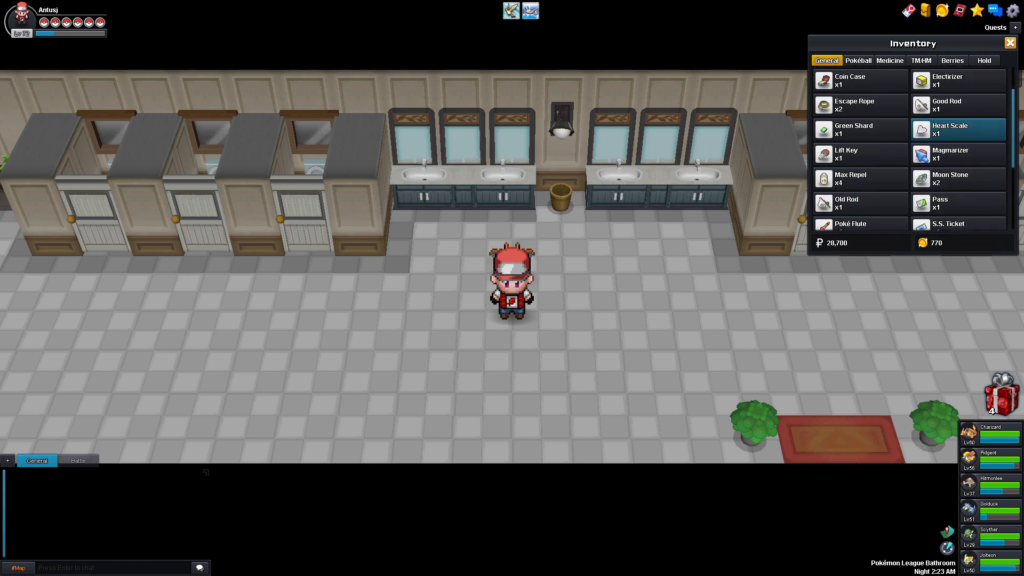
Step: Scroll down the General inventory list to the later key items
scroll("down", 3)
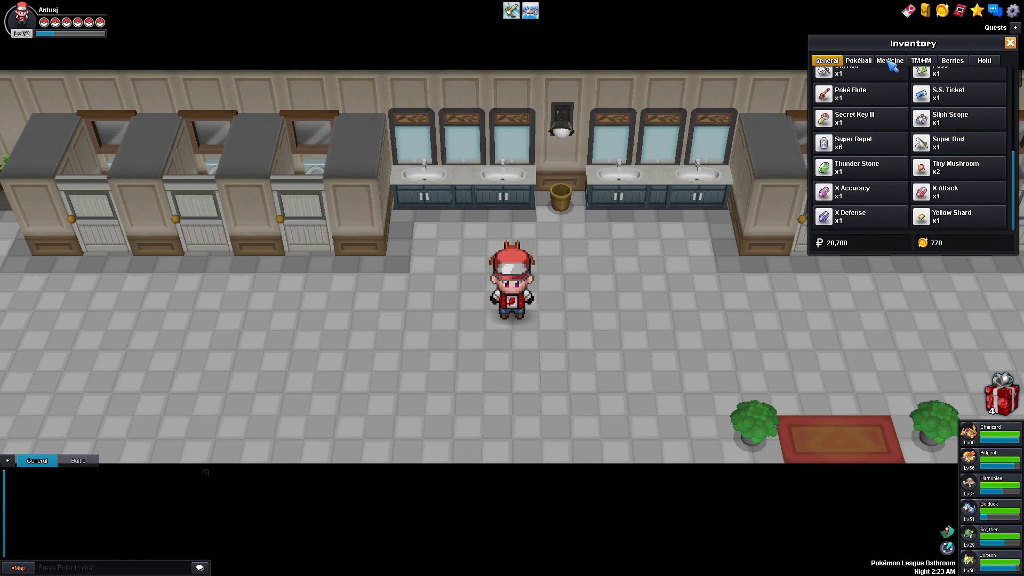
Step: Open the Medicine tab listing Max Potions, Revives and Rare Candy x52
left_click(890, 60)
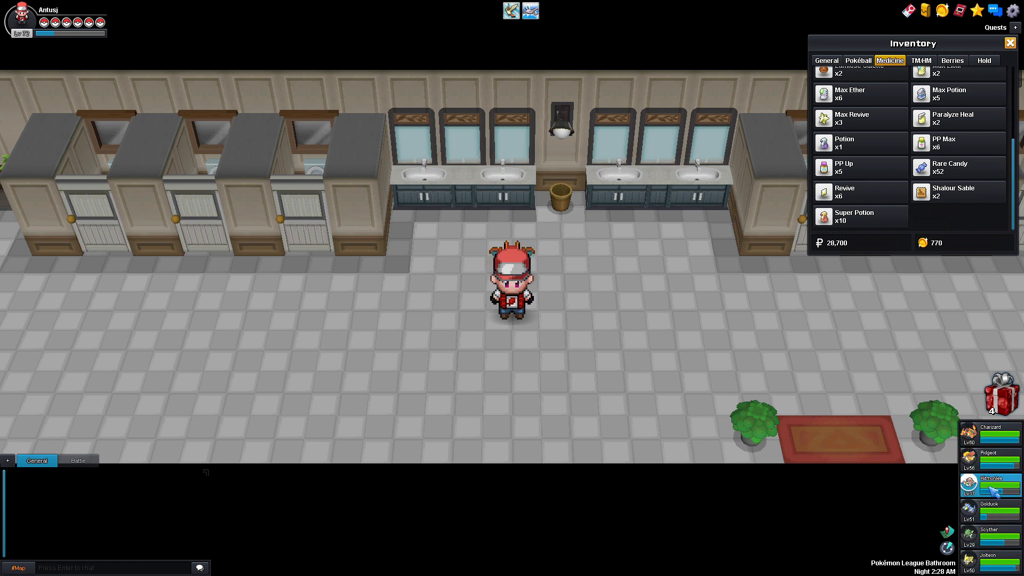
mouse_move(808, 378)
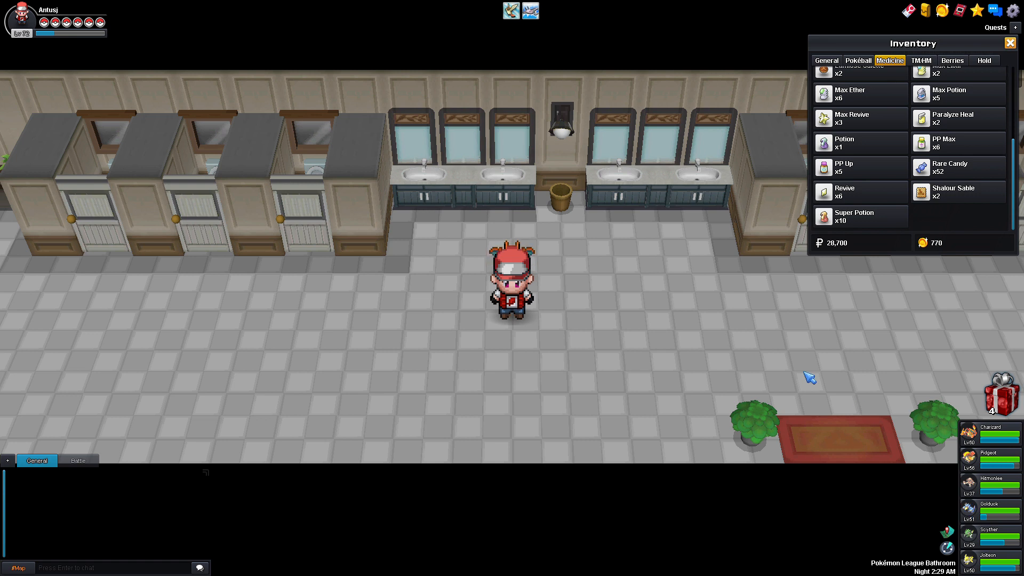